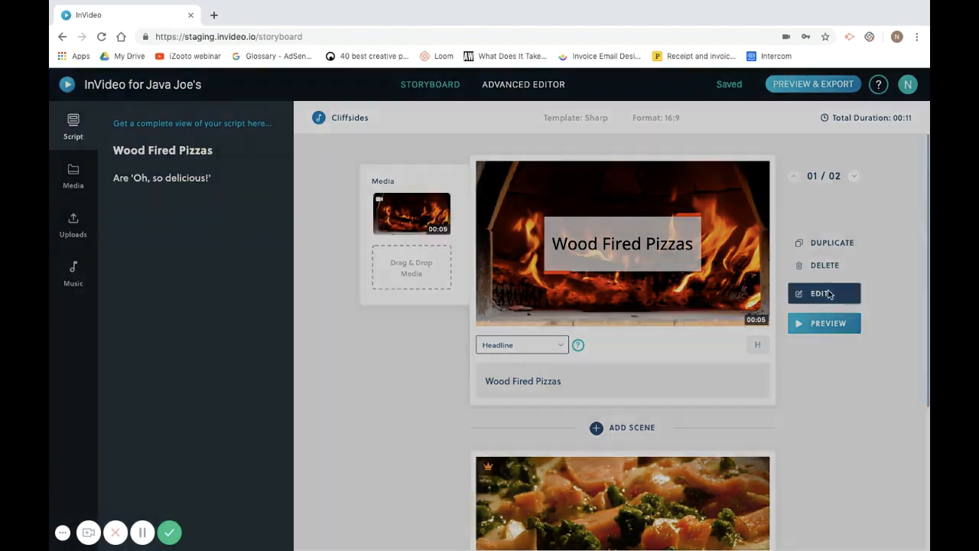
Start an automated voice-over for the Wood Fired Pizzas scene from the Add menu.
left_click(824, 293)
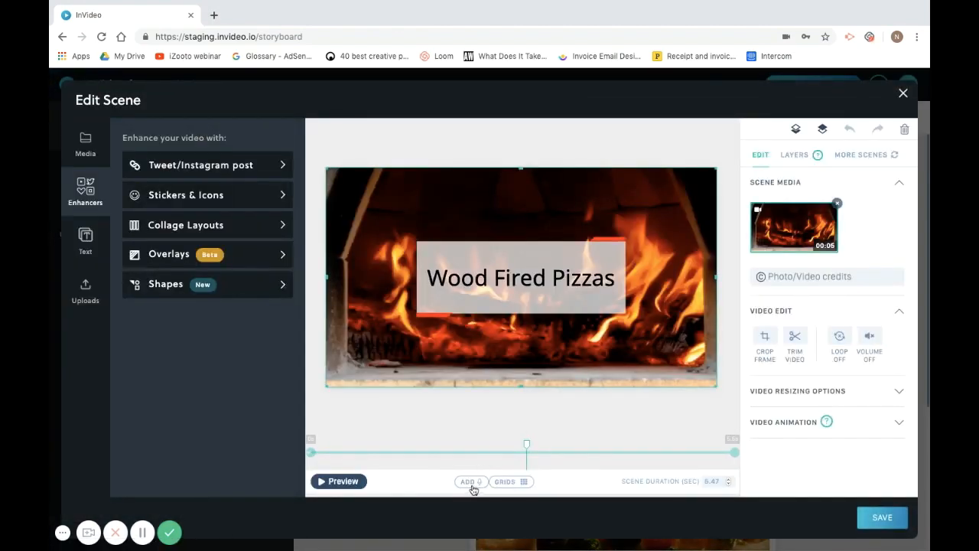
left_click(470, 482)
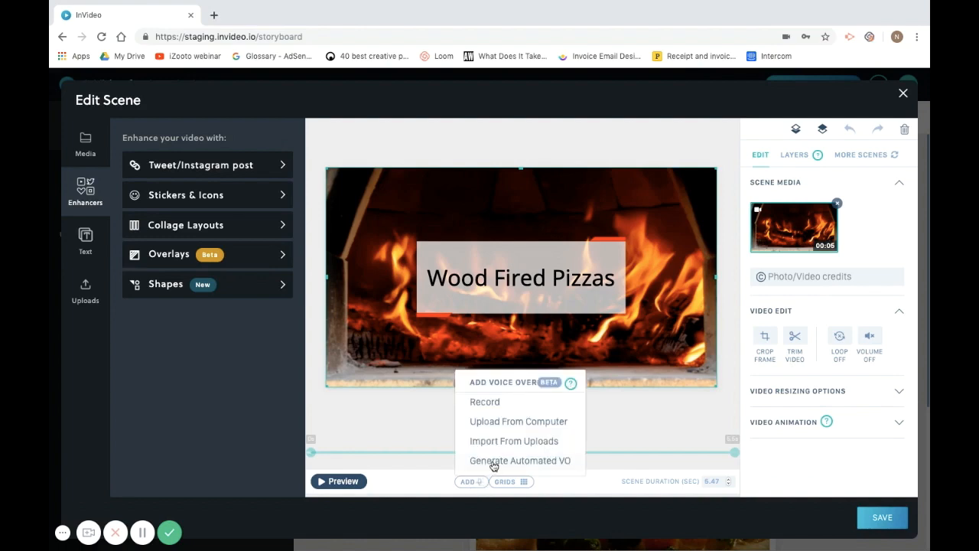
left_click(520, 460)
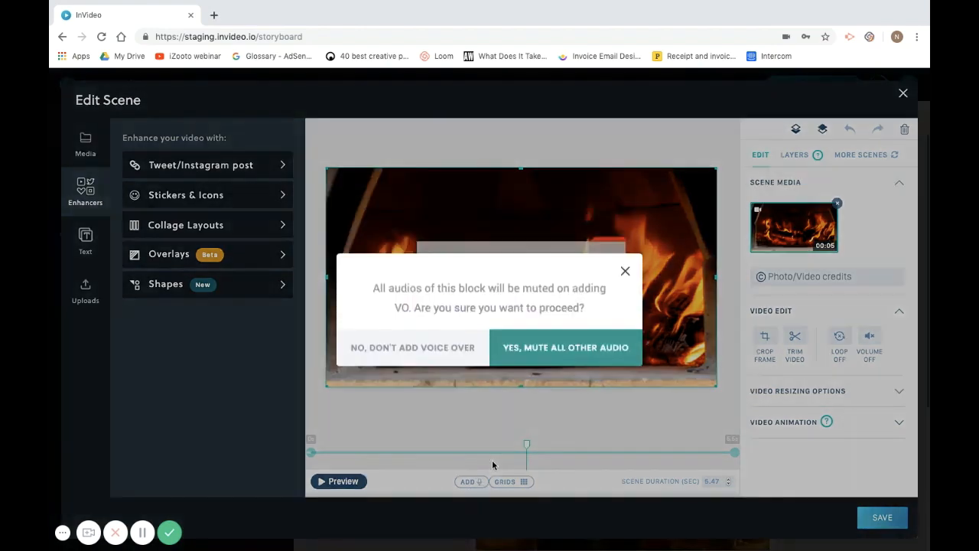
Mute other audio, keep US English, sample Matthew and choose the Justin voice.
left_click(565, 347)
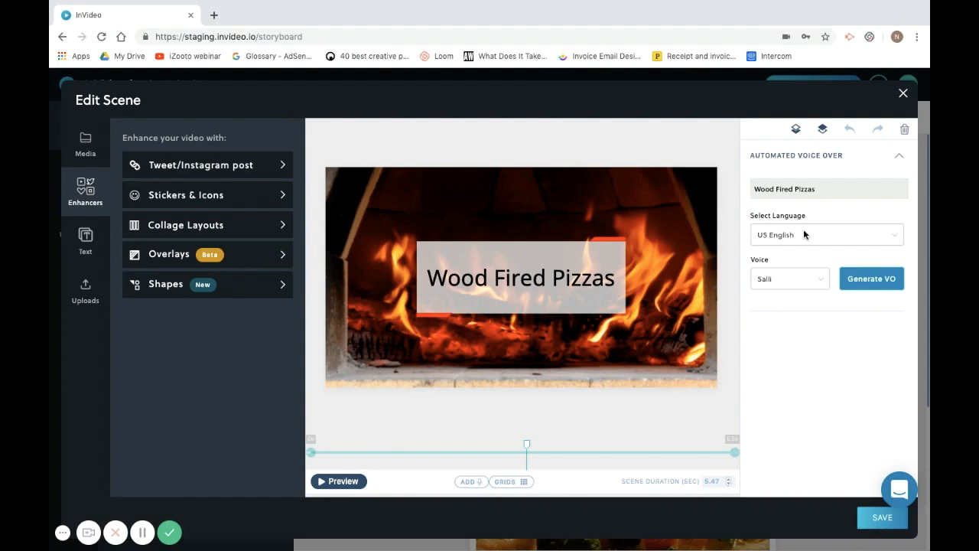
left_click(826, 235)
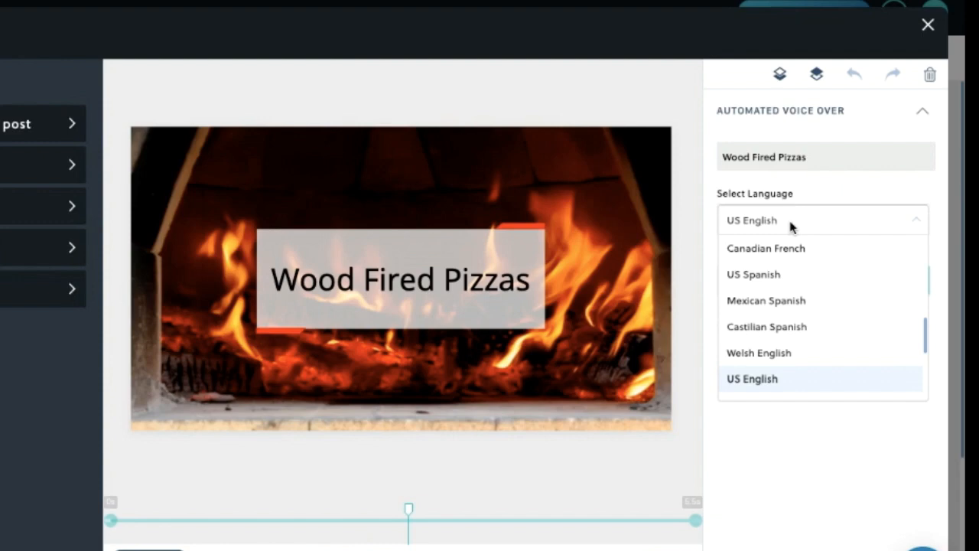
left_click(752, 379)
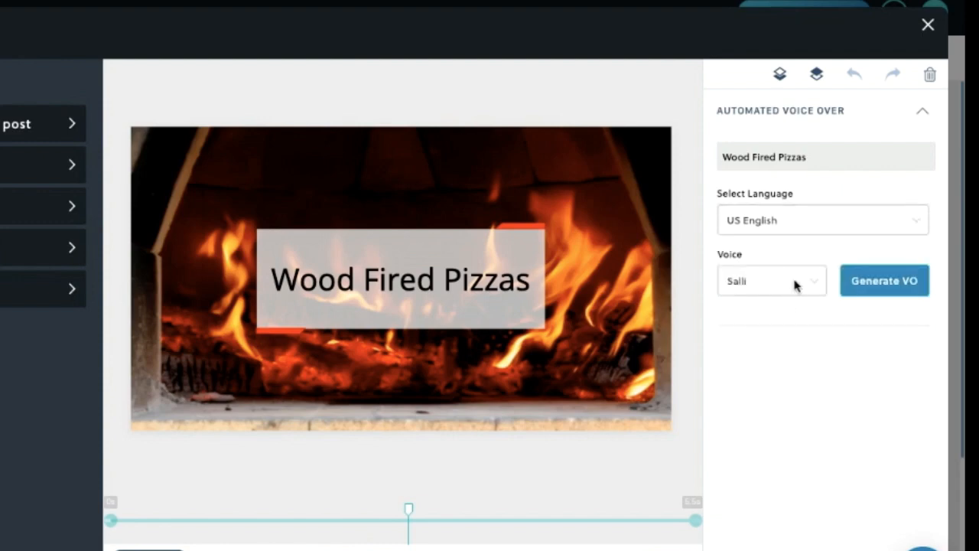
left_click(771, 280)
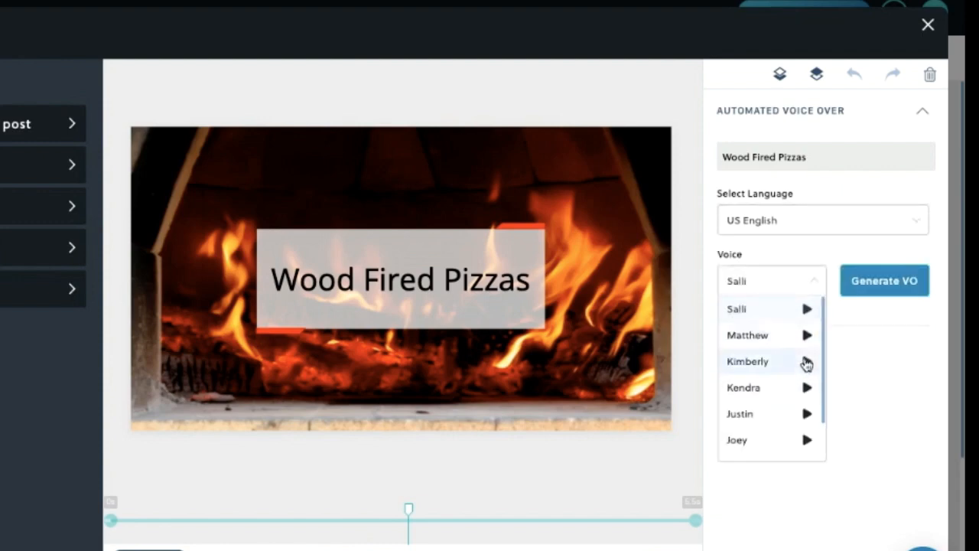
left_click(806, 335)
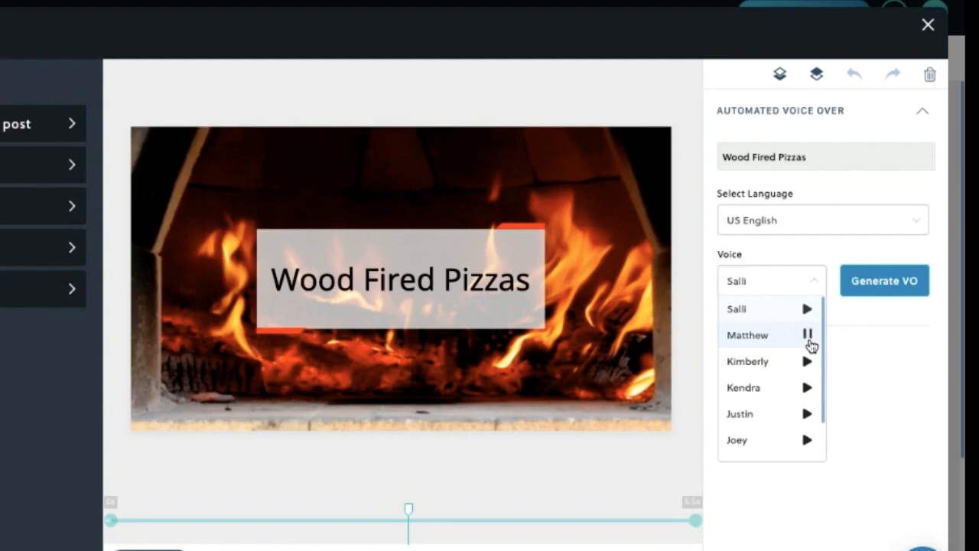
mouse_move(770, 443)
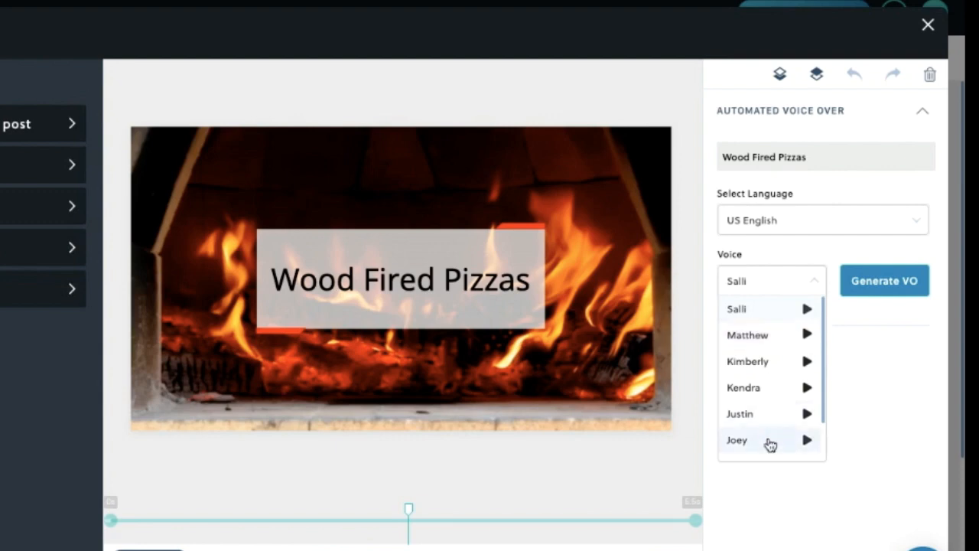
left_click(739, 413)
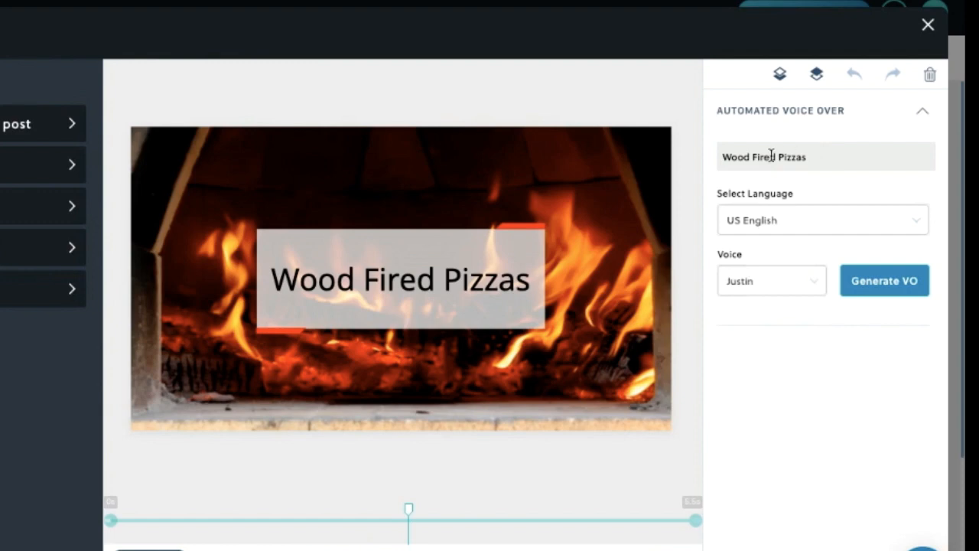
mouse_move(828, 159)
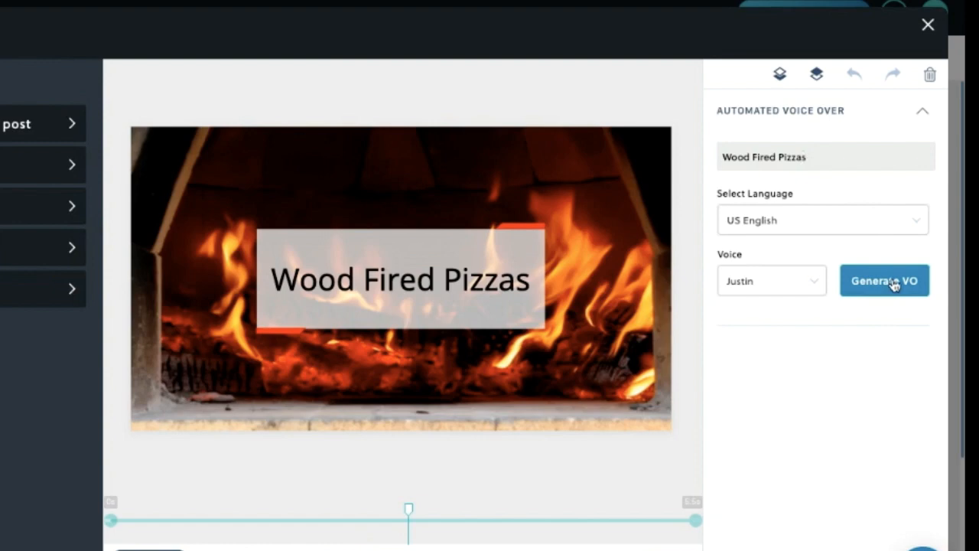
Generate and play the Justin voice-over, then add it with 'Add Automated VO for all scenes' ticked.
left_click(885, 280)
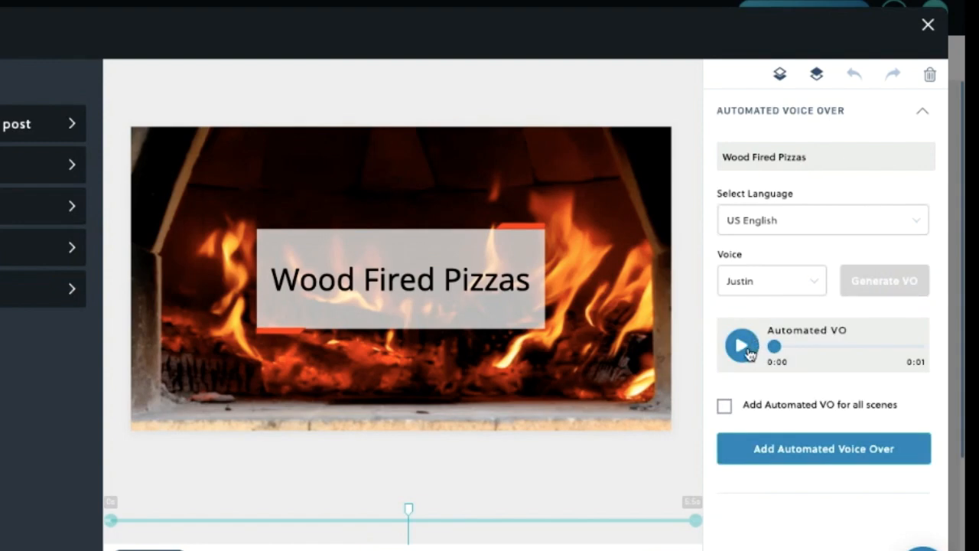
left_click(742, 344)
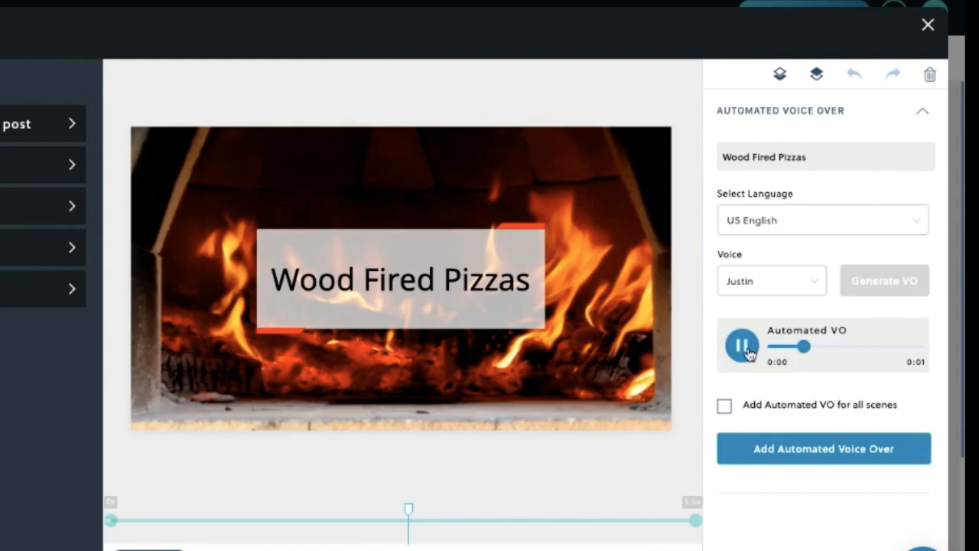
left_click(741, 345)
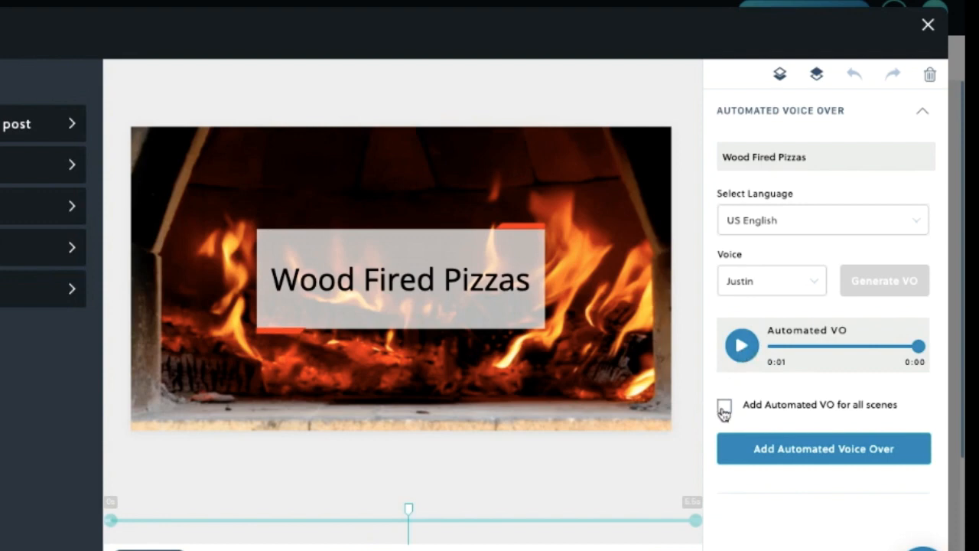
left_click(724, 406)
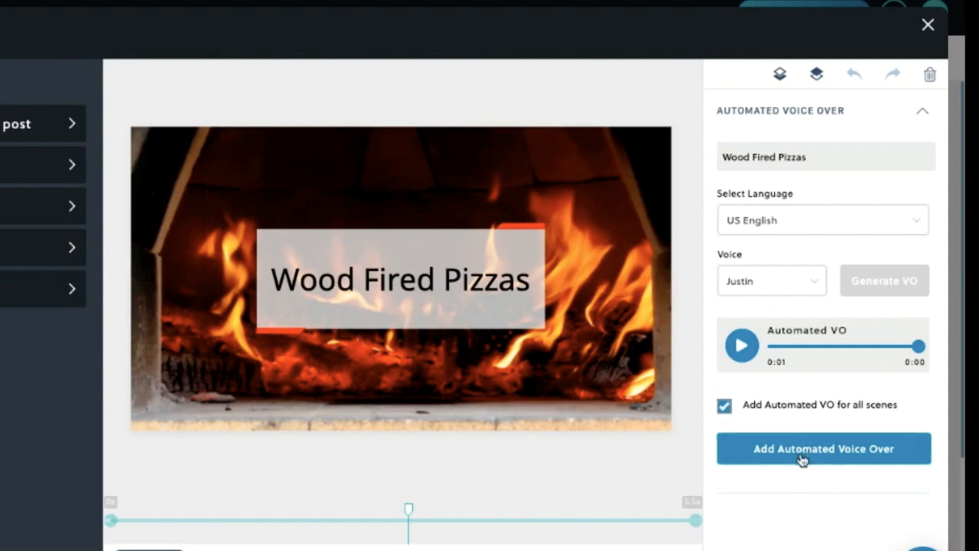
left_click(824, 448)
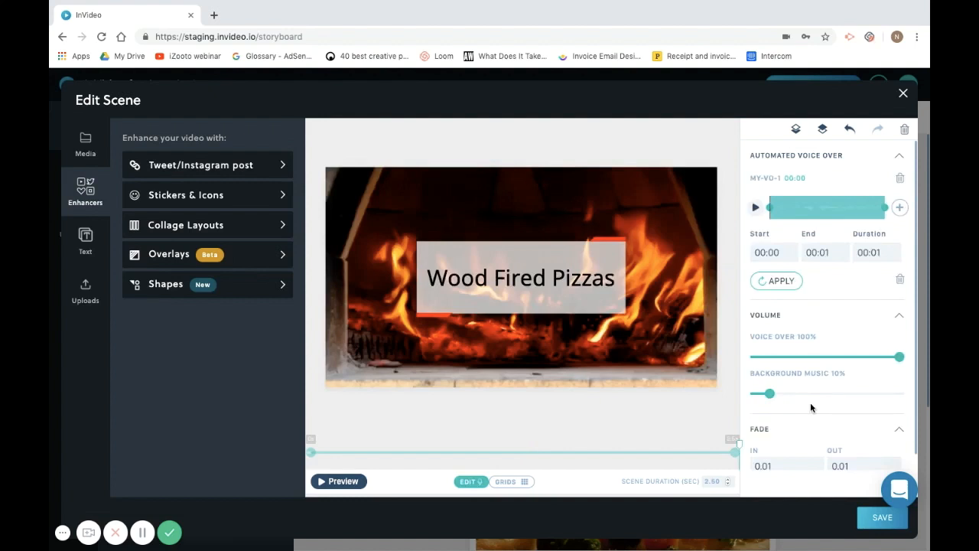
mouse_move(813, 289)
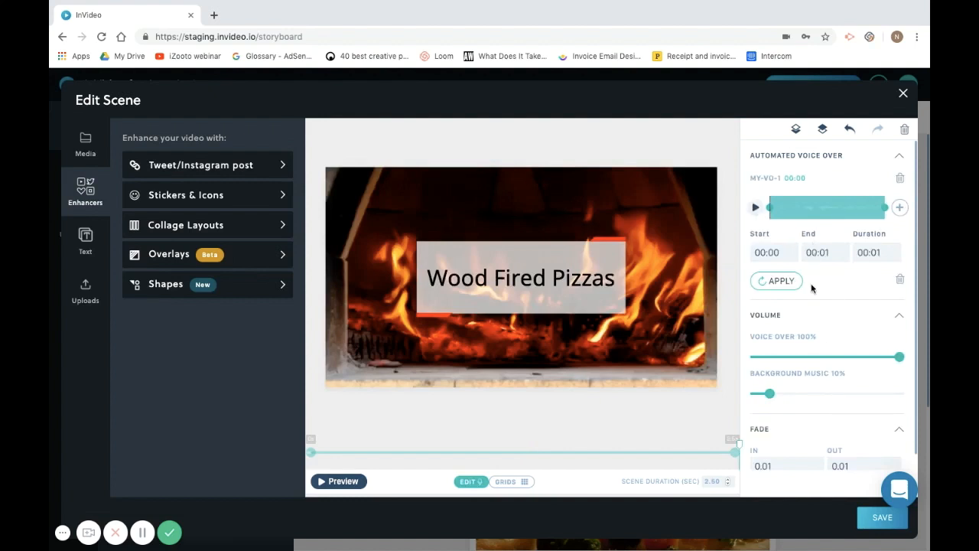
Review the MY-VO-1 clip's timing, 100% voice volume and 10% background music.
scroll("up", 3)
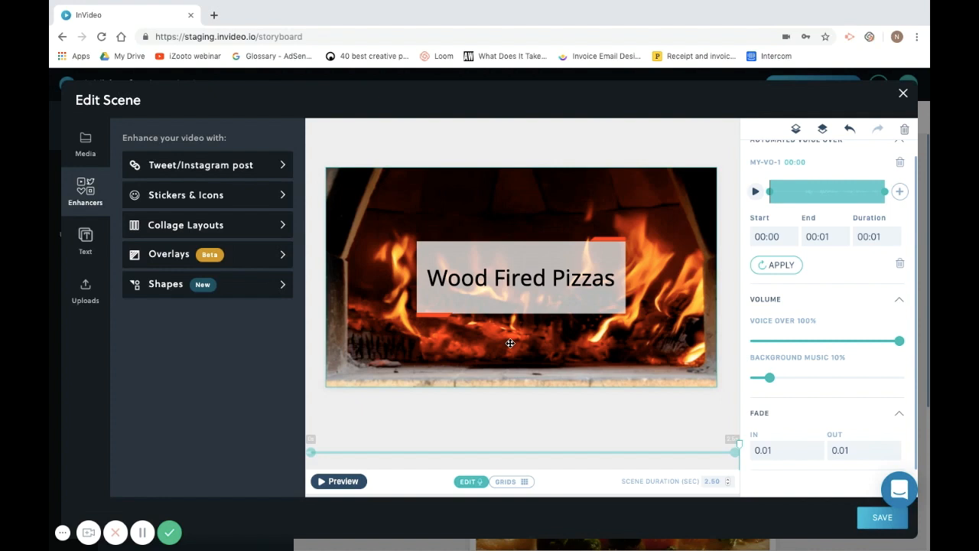
Save the scene, preview the 10-second video, then return to editing.
left_click(903, 93)
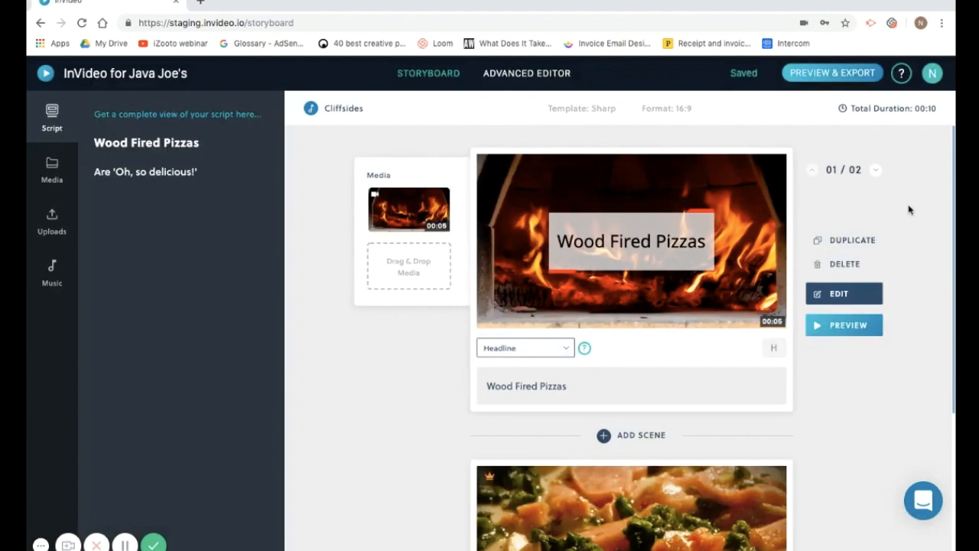
left_click(832, 72)
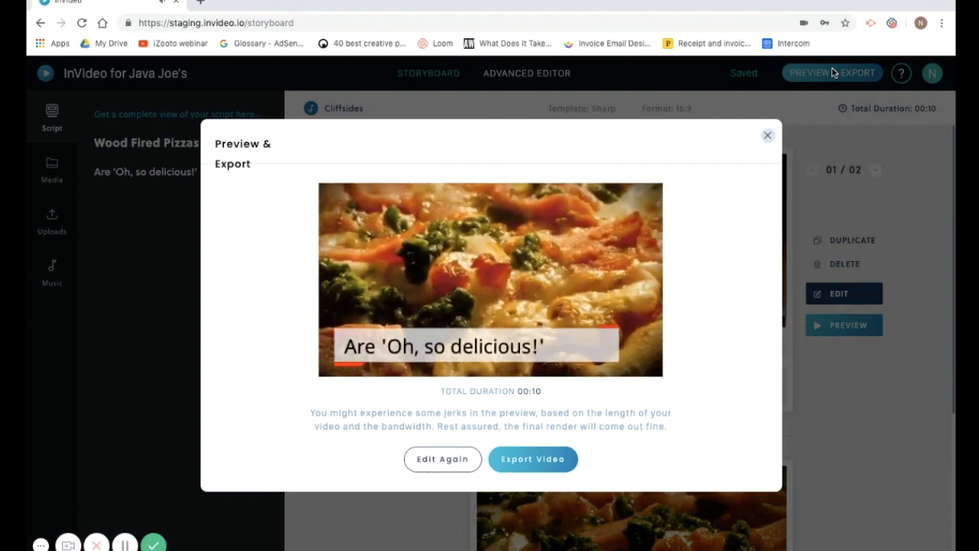
left_click(442, 459)
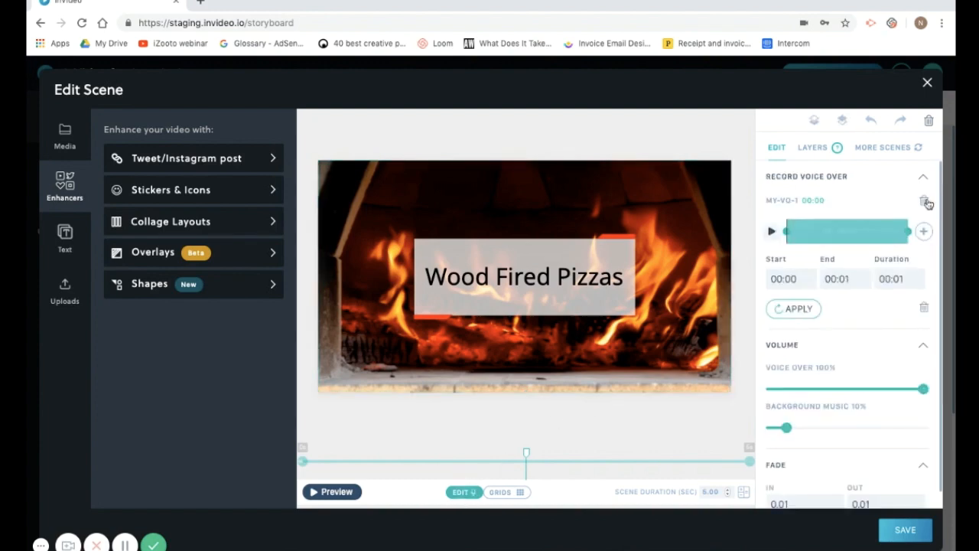
Remove the MY-VO-1 voice-over clip and confirm its deletion.
left_click(924, 200)
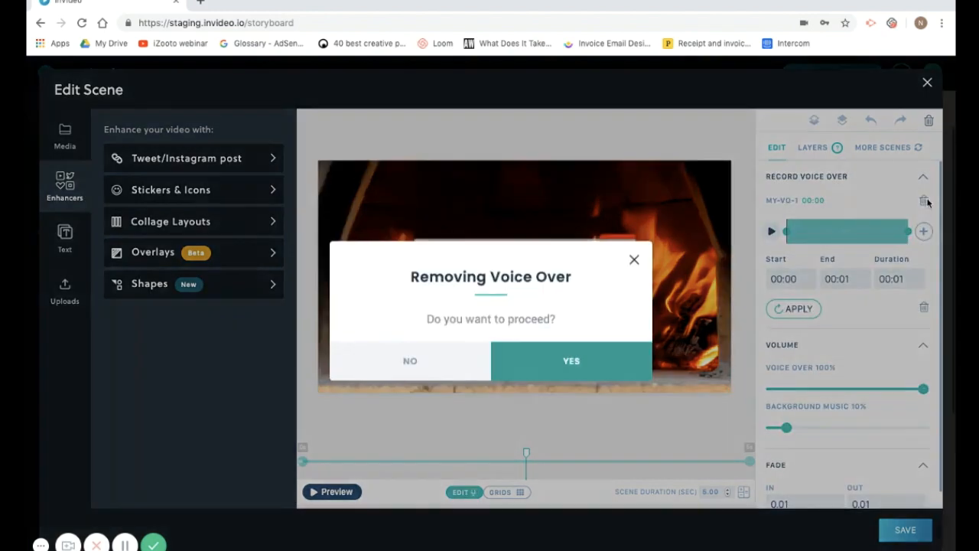
left_click(571, 360)
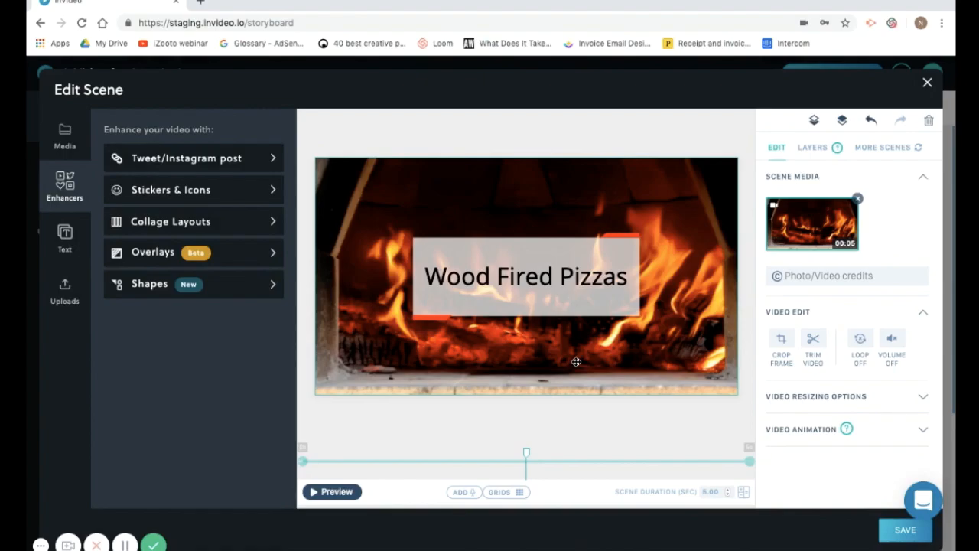